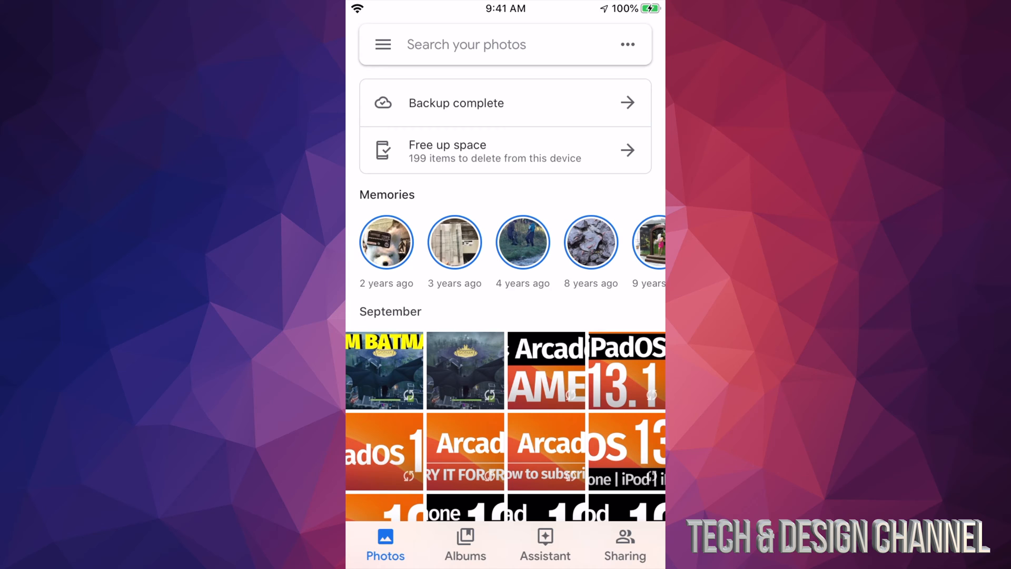
Start Free up space from the menu, reaching the prompt to delete 199 backed-up items.
left_click(382, 44)
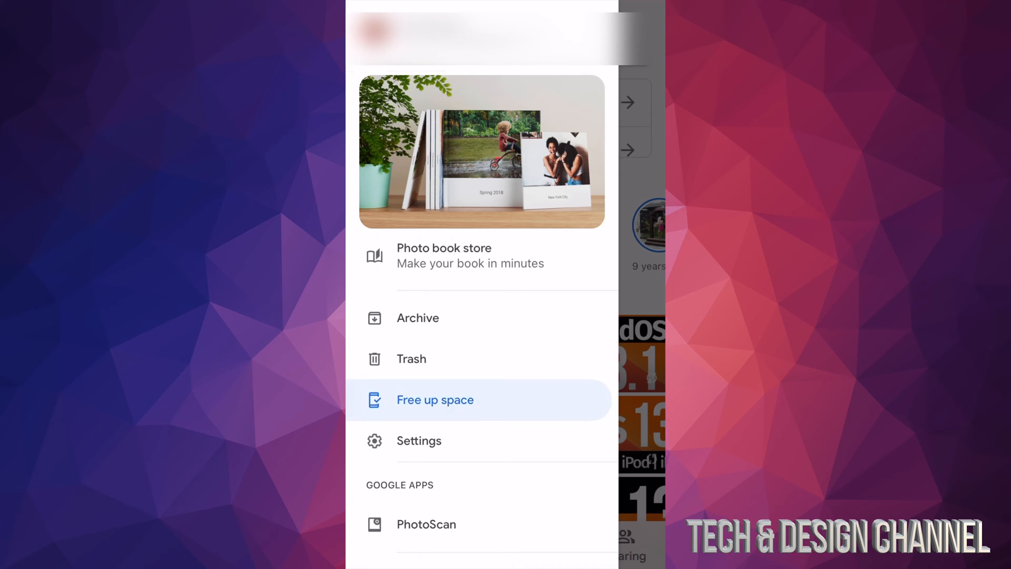
left_click(435, 399)
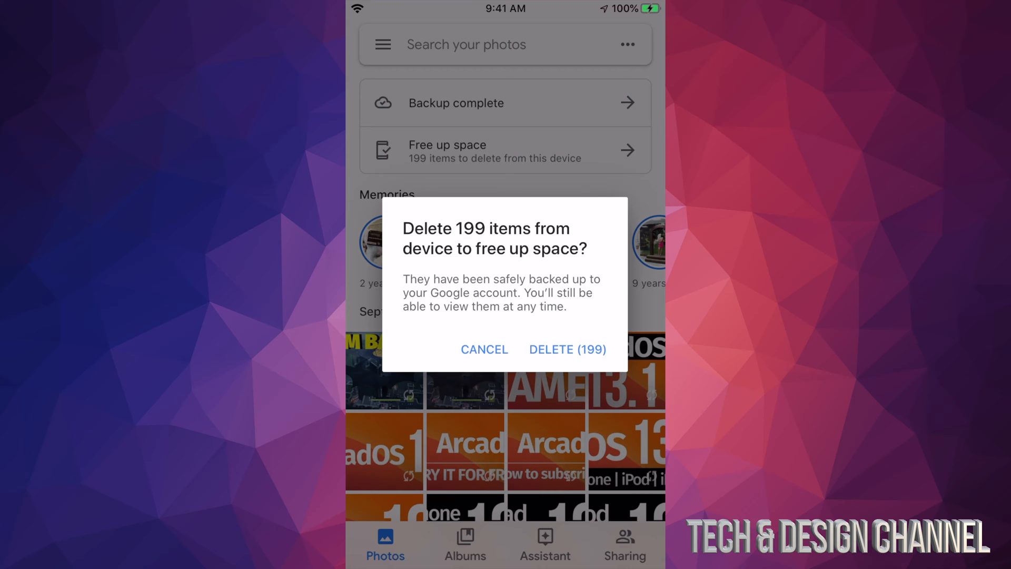
Delete the 199 backed-up items, dismiss the completion note and return to the home screen.
left_click(567, 350)
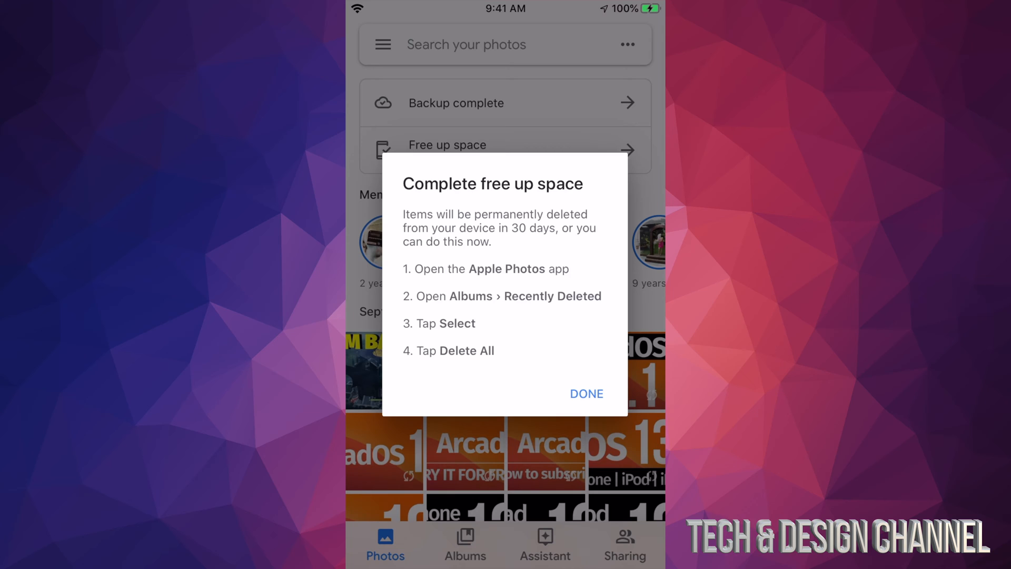
left_click(586, 393)
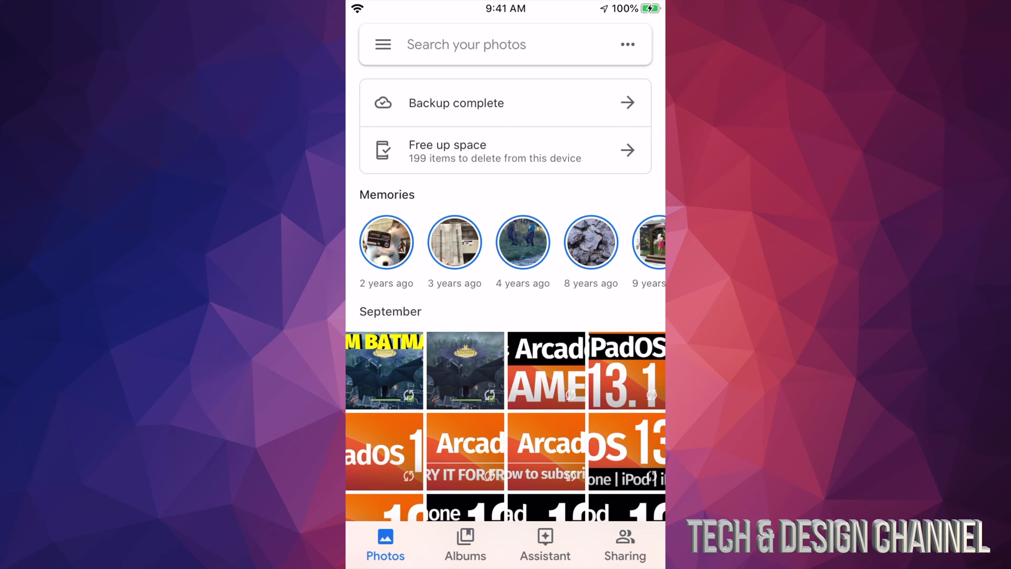
key("home")
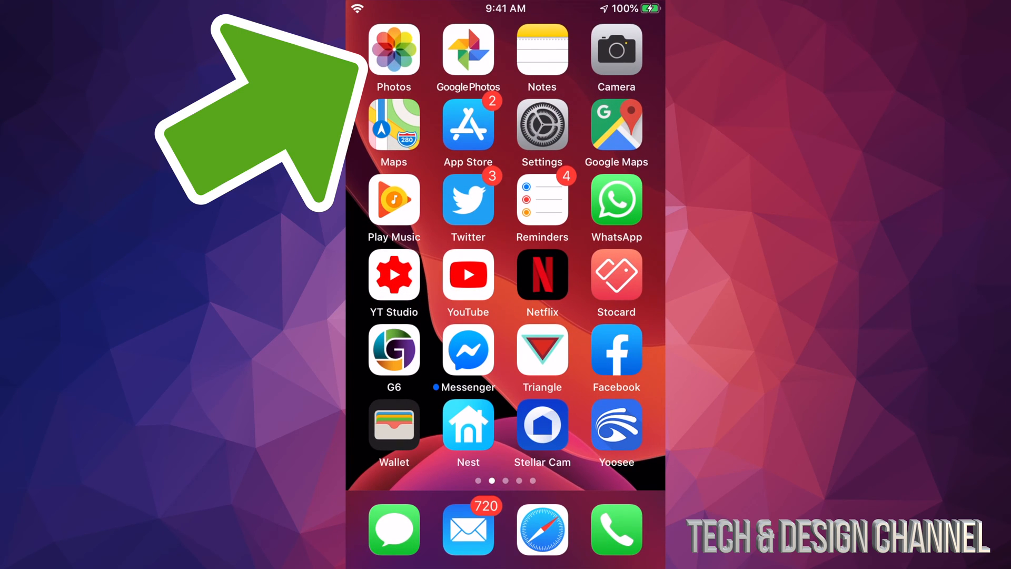
Launch Apple Photos, reach the Recently Deleted album of 240 items and enter selection mode.
left_click(393, 51)
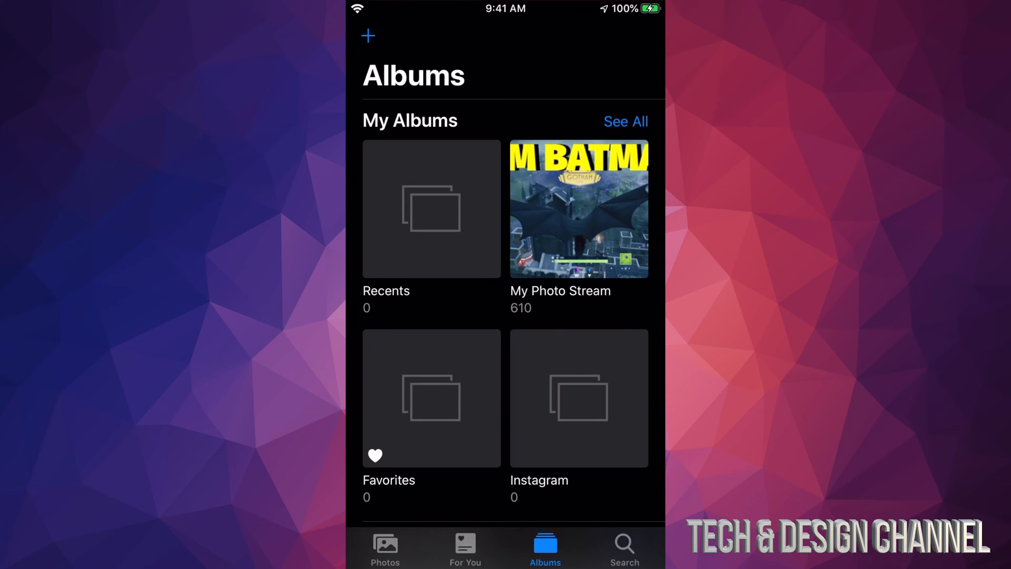
scroll("down", 3)
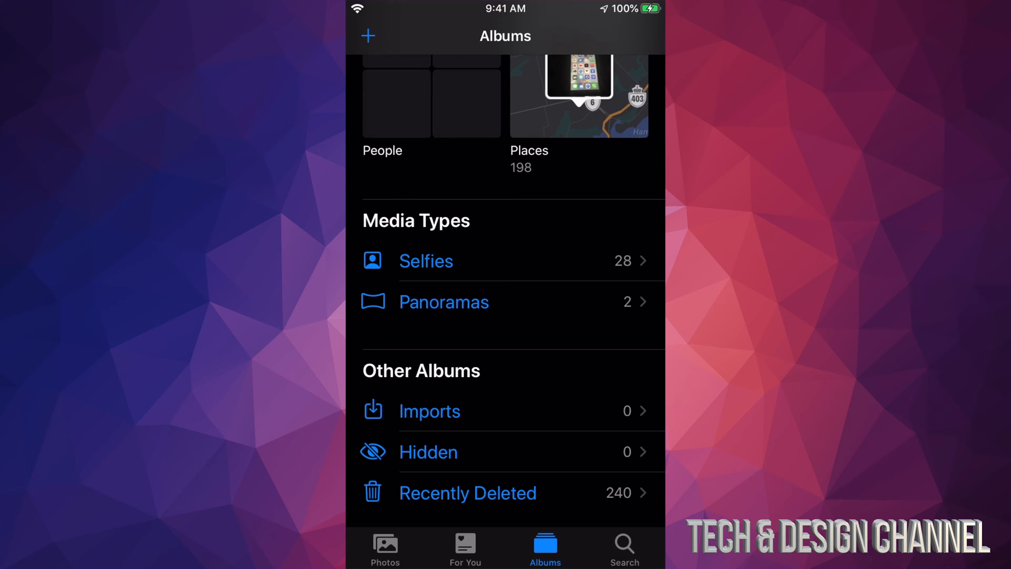
left_click(468, 493)
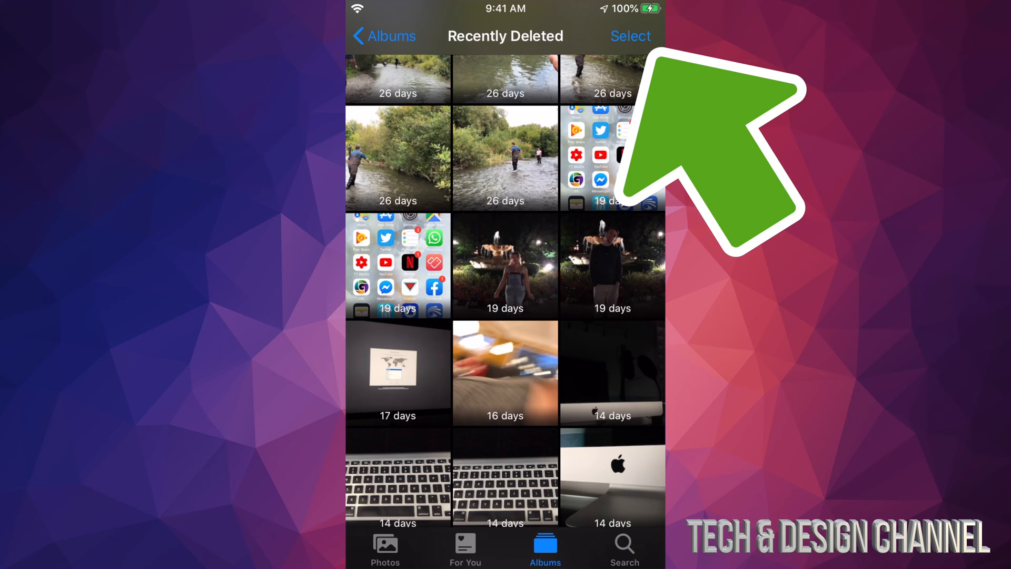
left_click(630, 36)
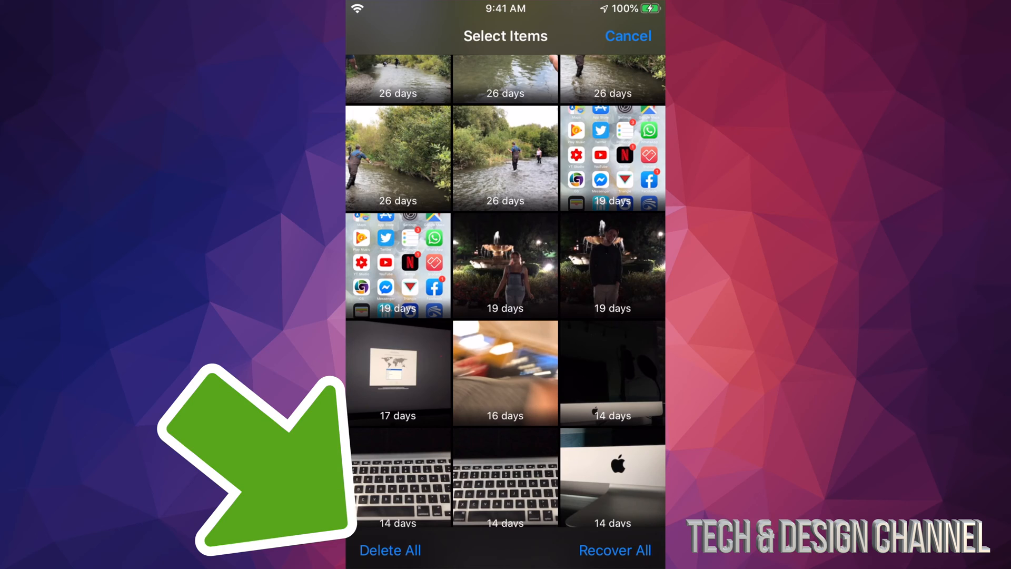
Delete All 240 items in Recently Deleted permanently.
left_click(390, 550)
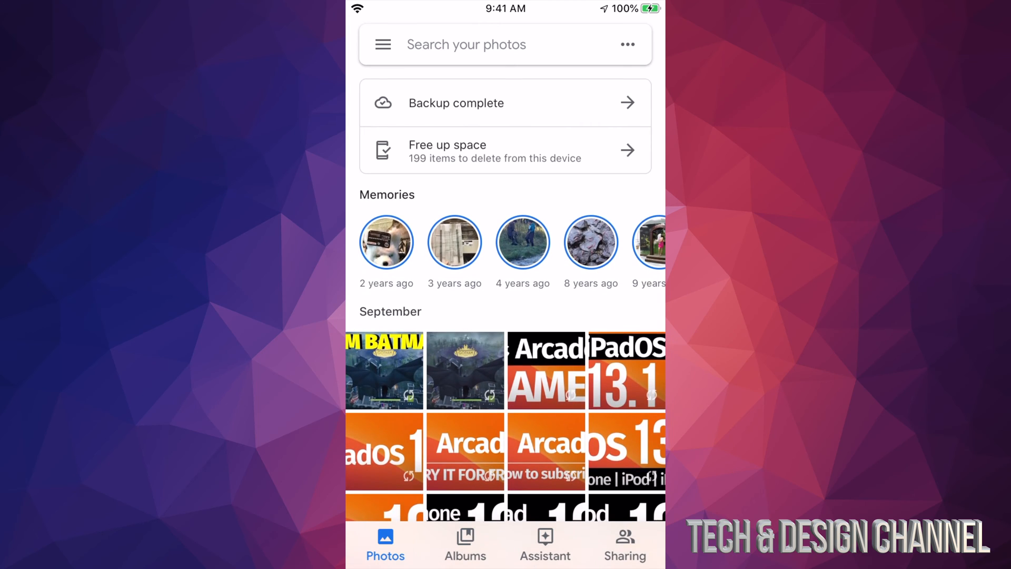
Confirm deleting the 199 backed-up items via the Free up space card.
left_click(504, 151)
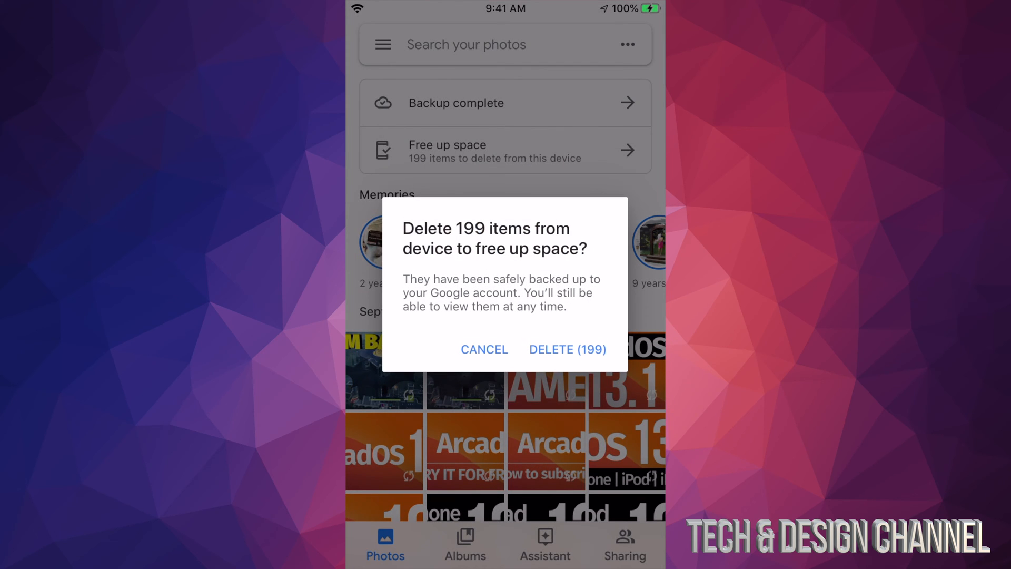
left_click(484, 348)
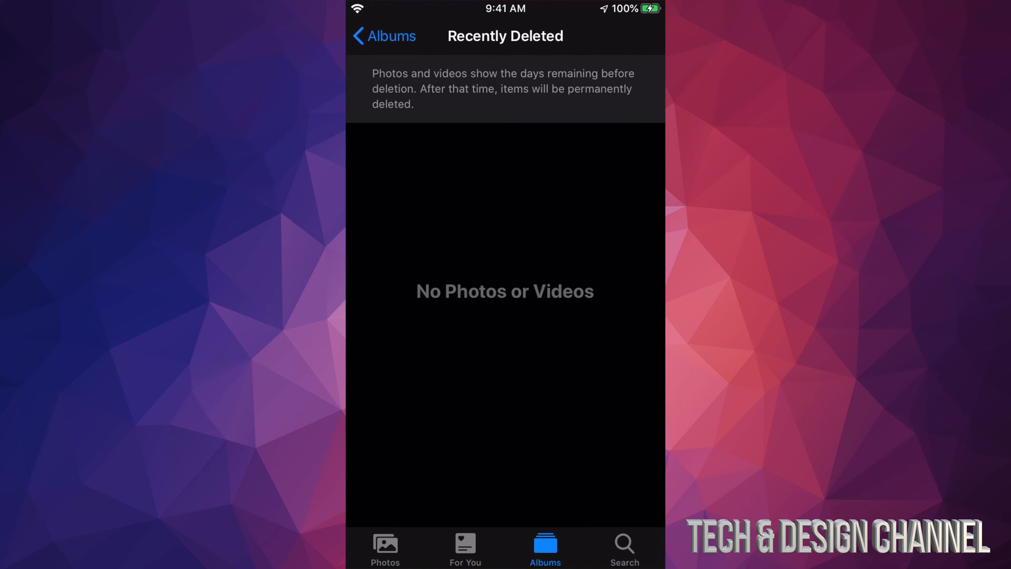
Return to Albums showing Recently Deleted at 0, then dismiss the free-up-space completion note.
left_click(383, 35)
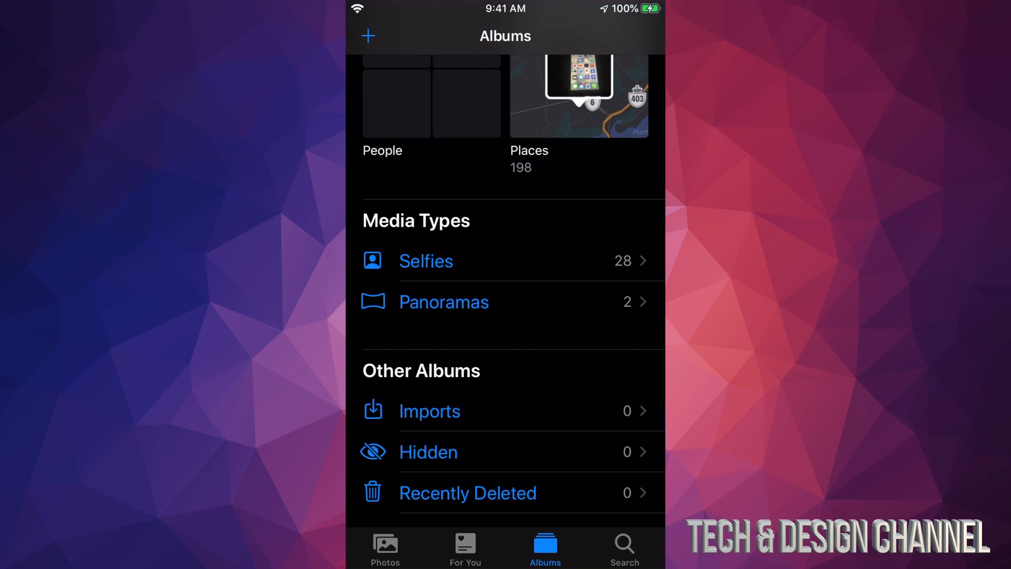
scroll("down", 3)
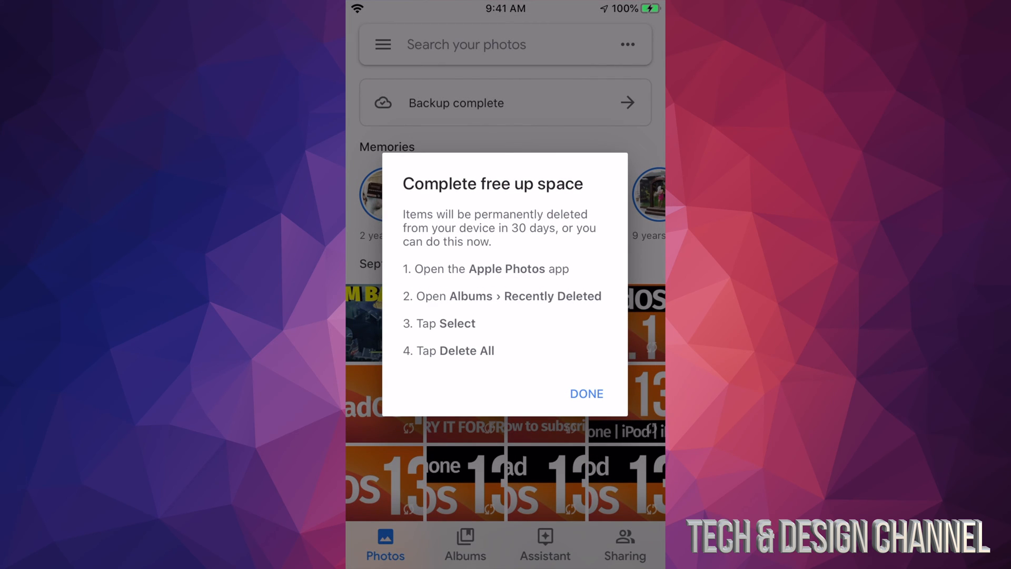
left_click(585, 393)
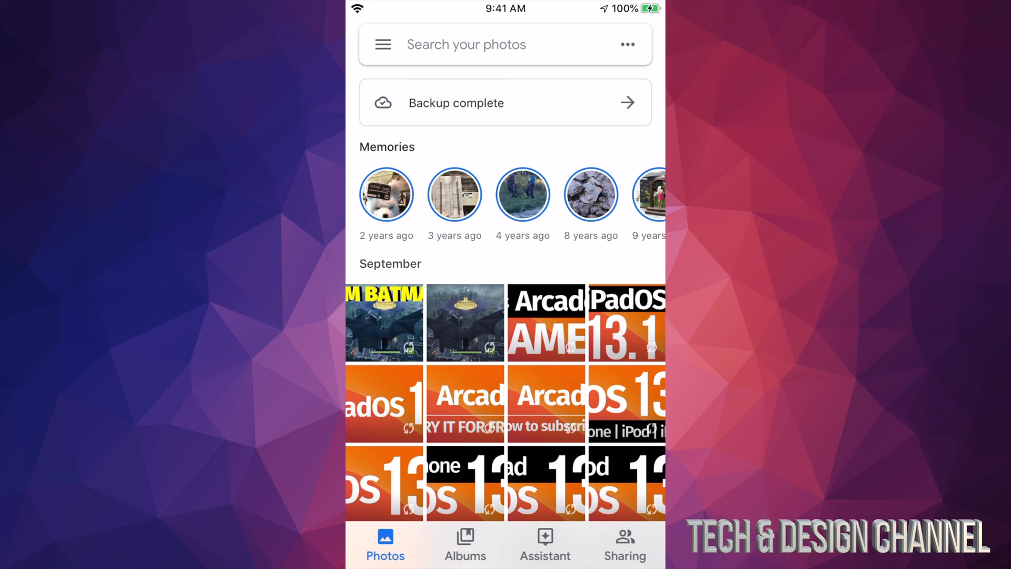